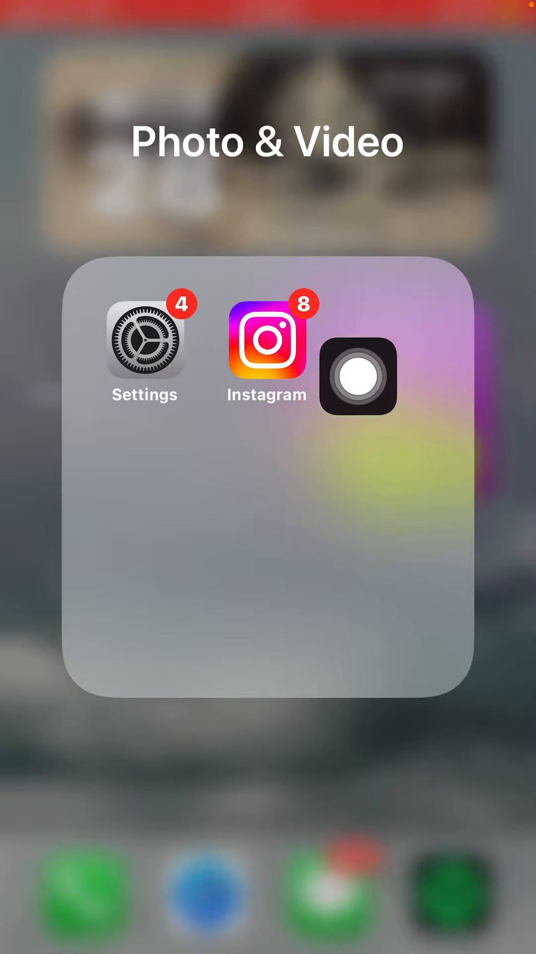
Step: Launch Settings from the Photo & Video folder and scroll down to the Passwords entry
left_click(144, 352)
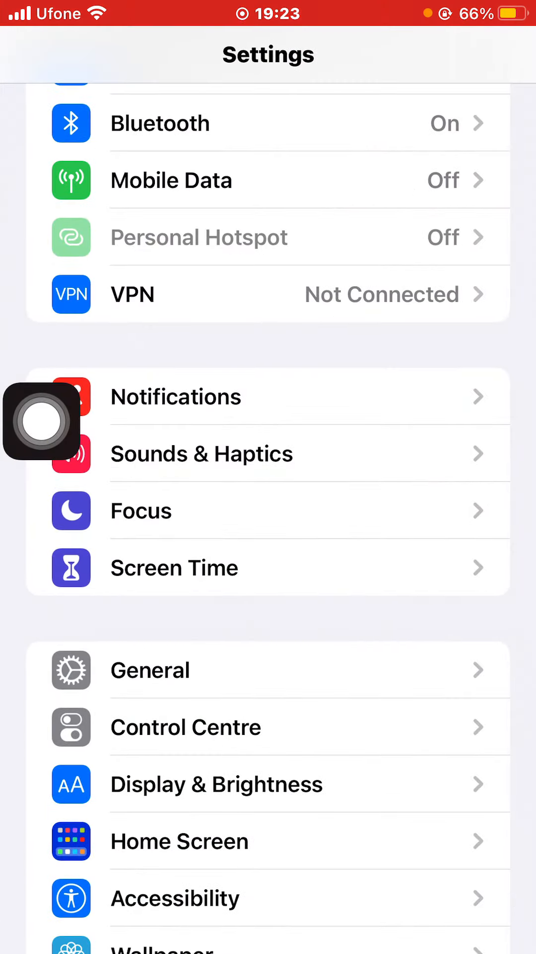
scroll("down", 3)
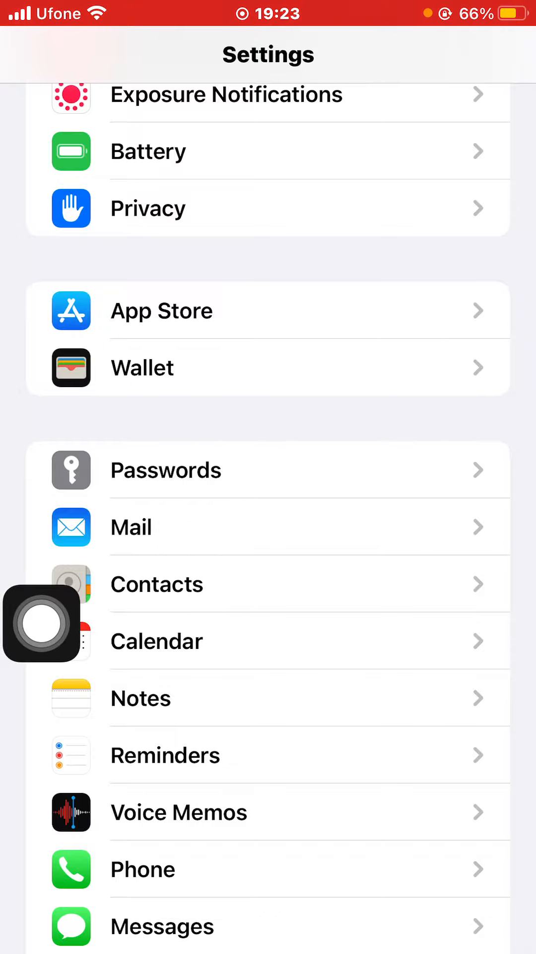
Step: Go into Passwords, then into the AutoFill Passwords page
left_click(166, 470)
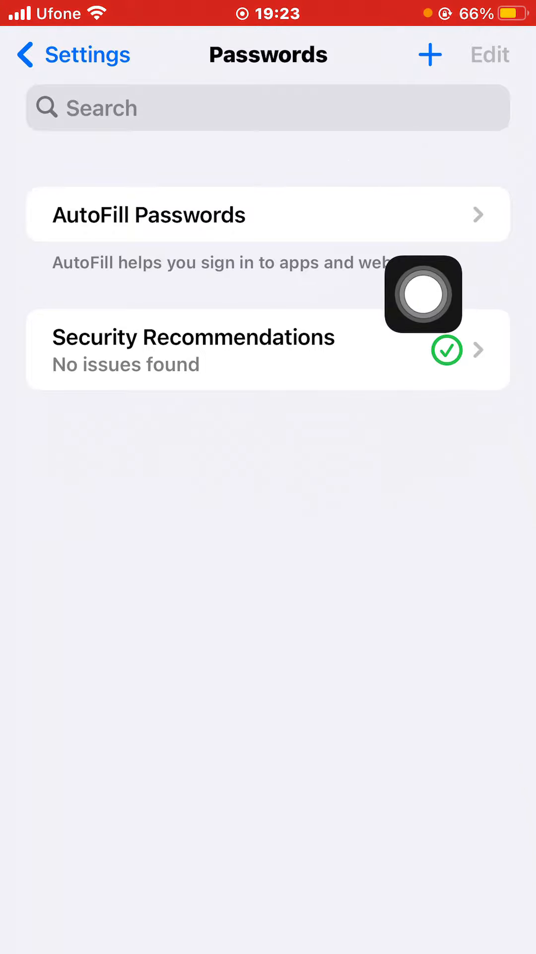
left_click(149, 215)
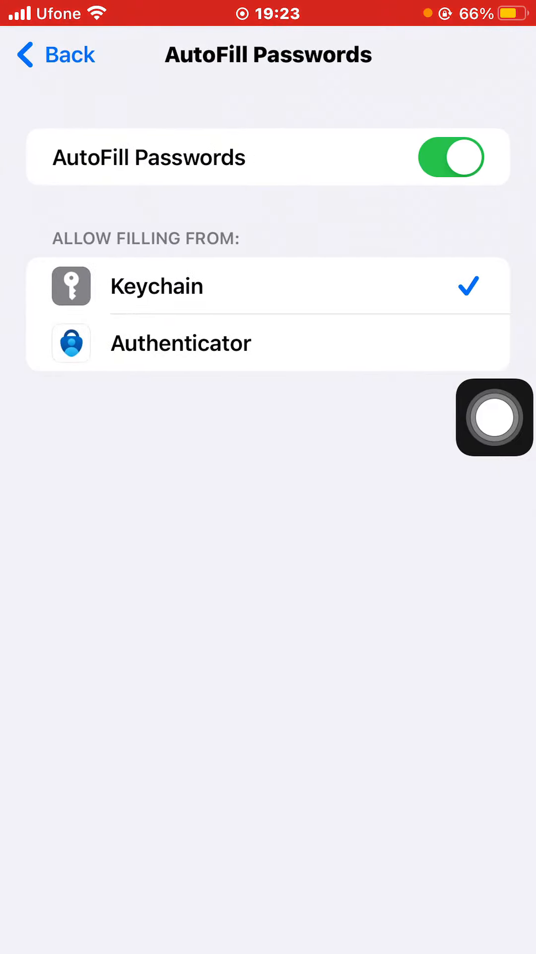
Step: Toggle AutoFill Passwords off and back on, leaving Keychain and Authenticator as sources
left_click(450, 157)
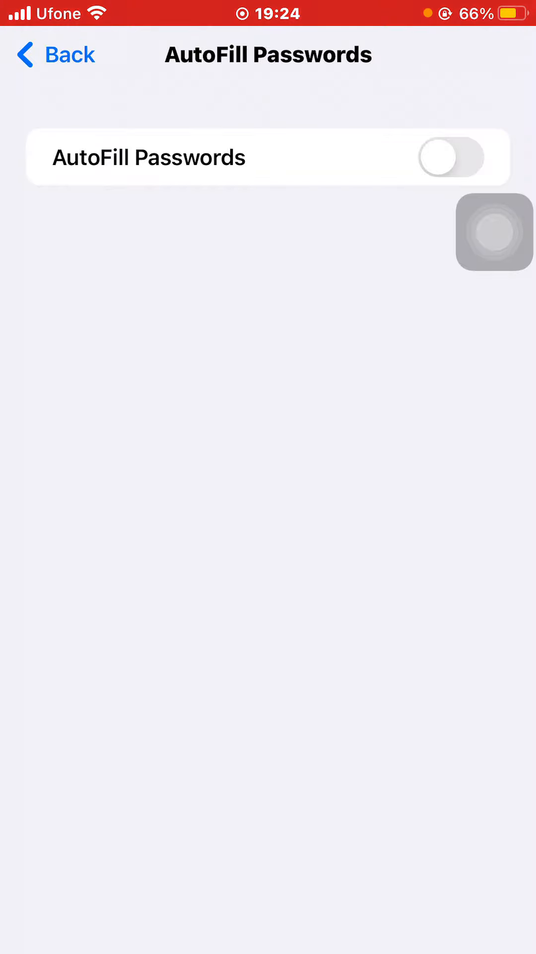
left_click(452, 157)
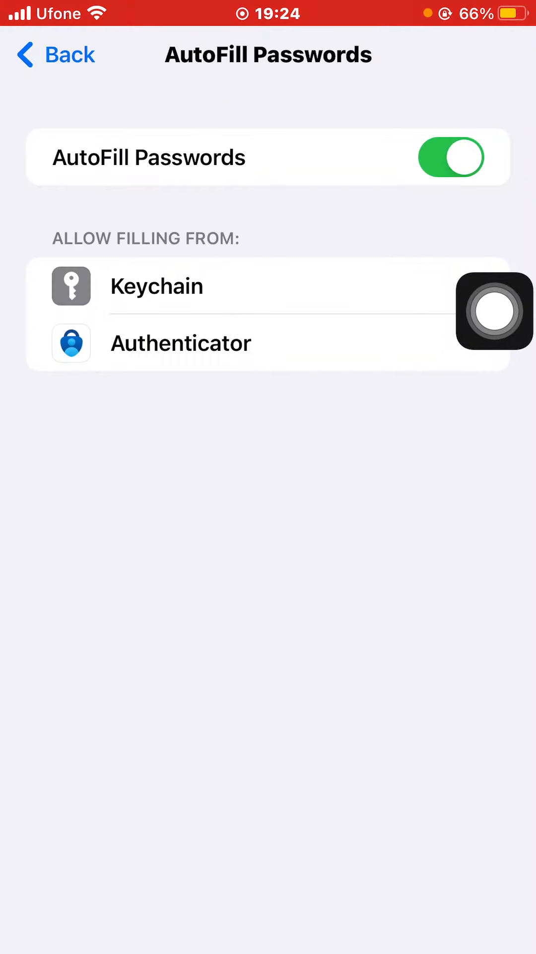